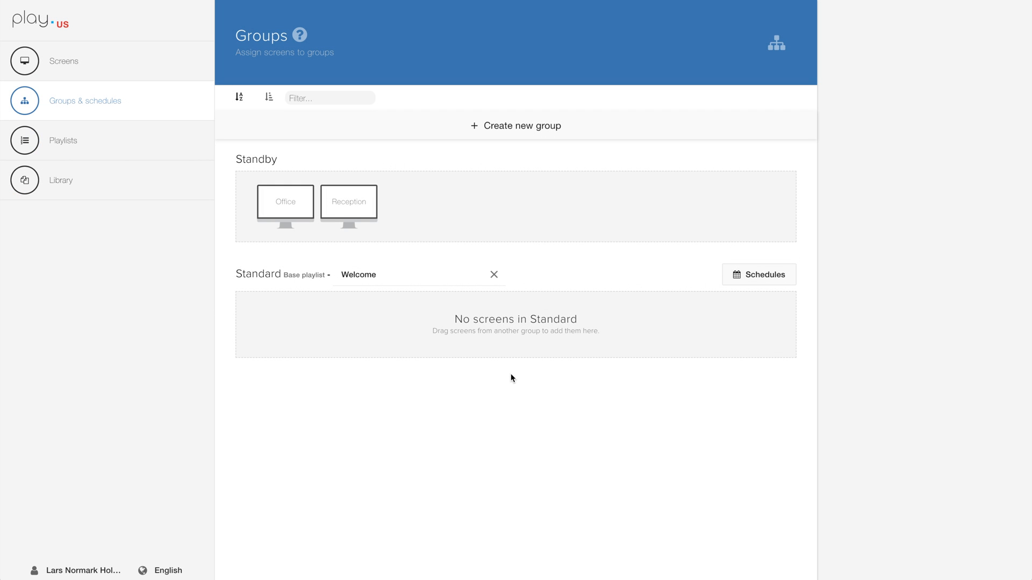
pyautogui.moveTo(158, 258)
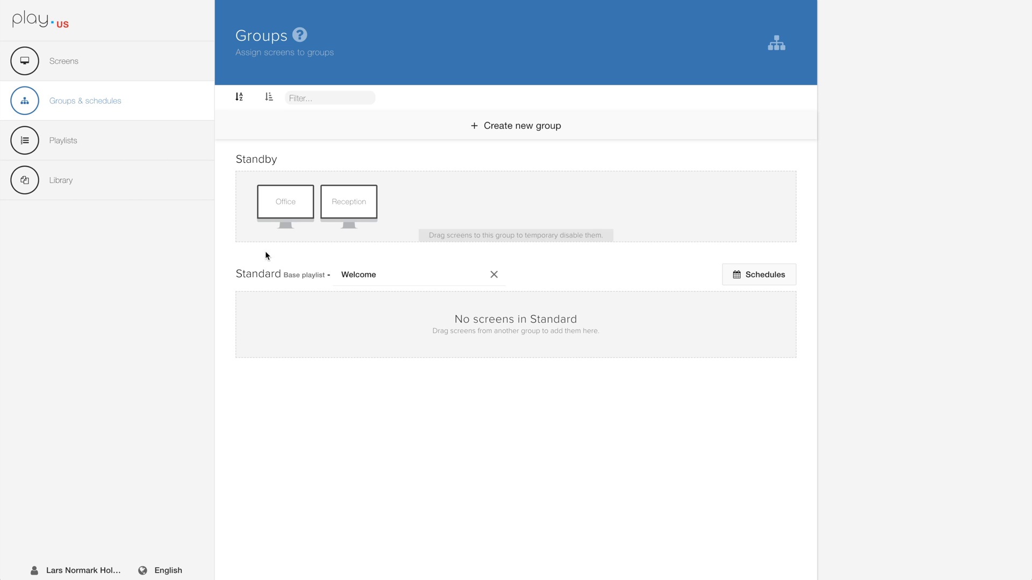
pyautogui.moveTo(275, 244)
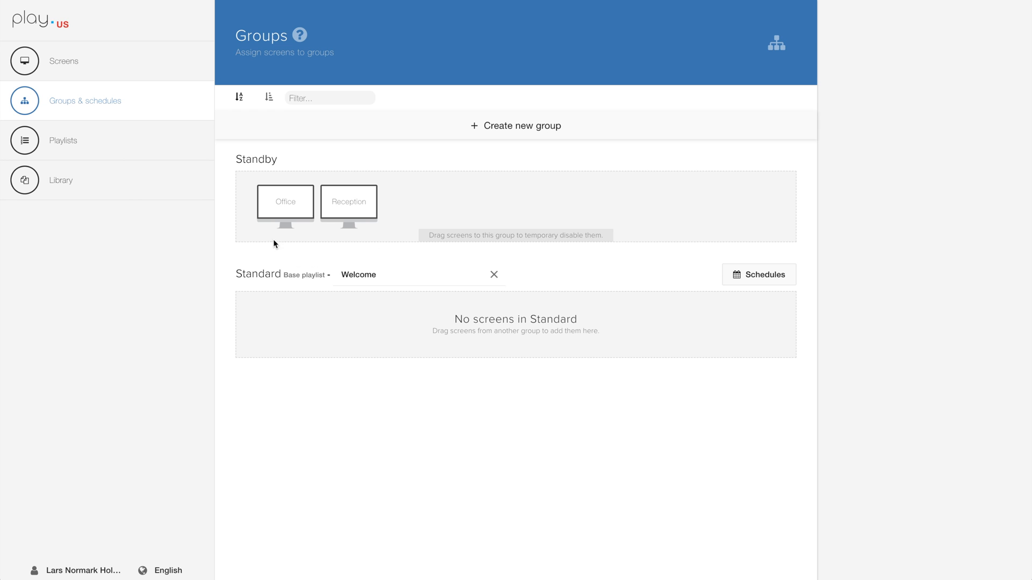
pyautogui.moveTo(395, 173)
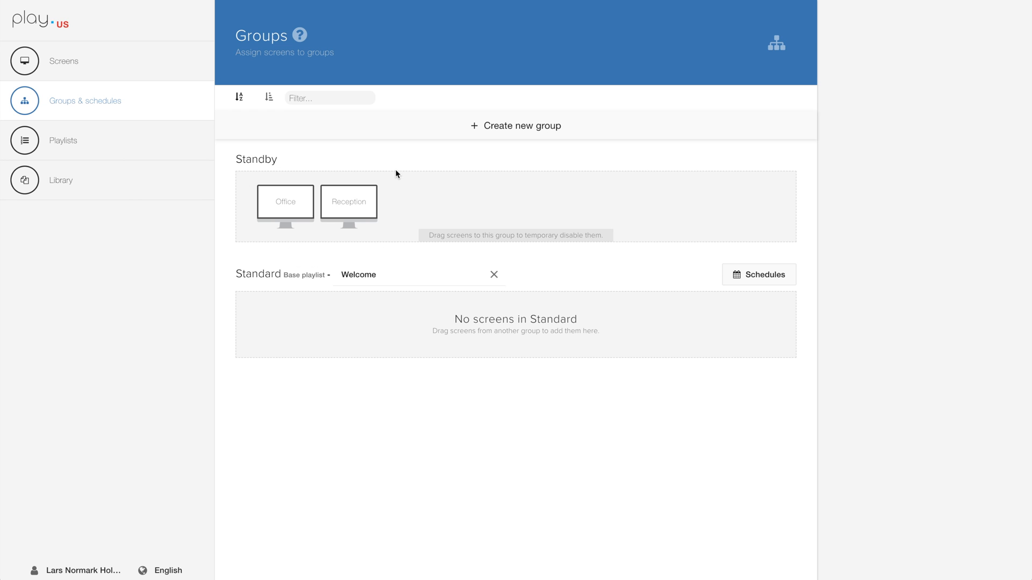
pyautogui.moveTo(378, 162)
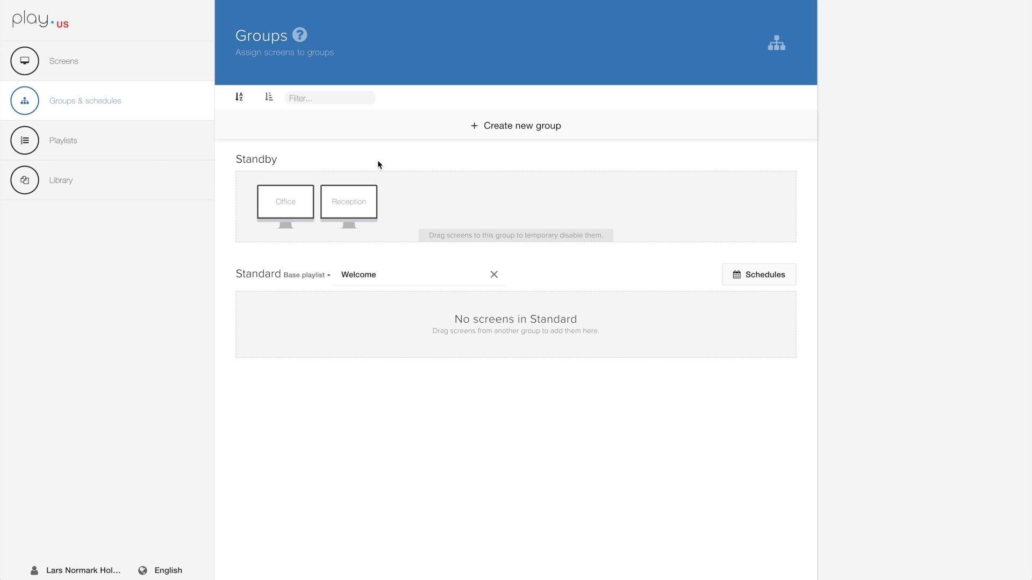
pyautogui.moveTo(399, 295)
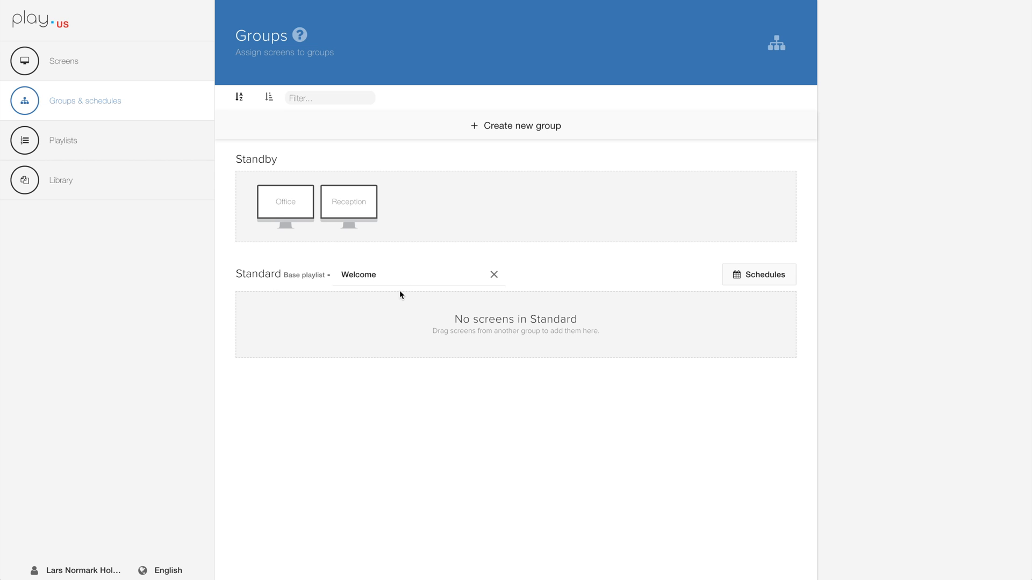
pyautogui.moveTo(283, 287)
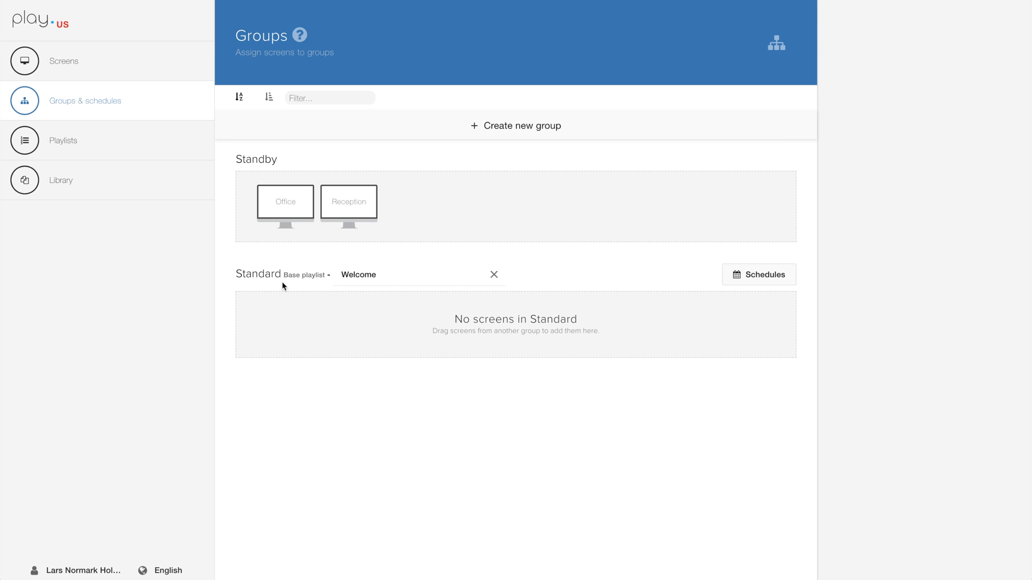
pyautogui.moveTo(325, 288)
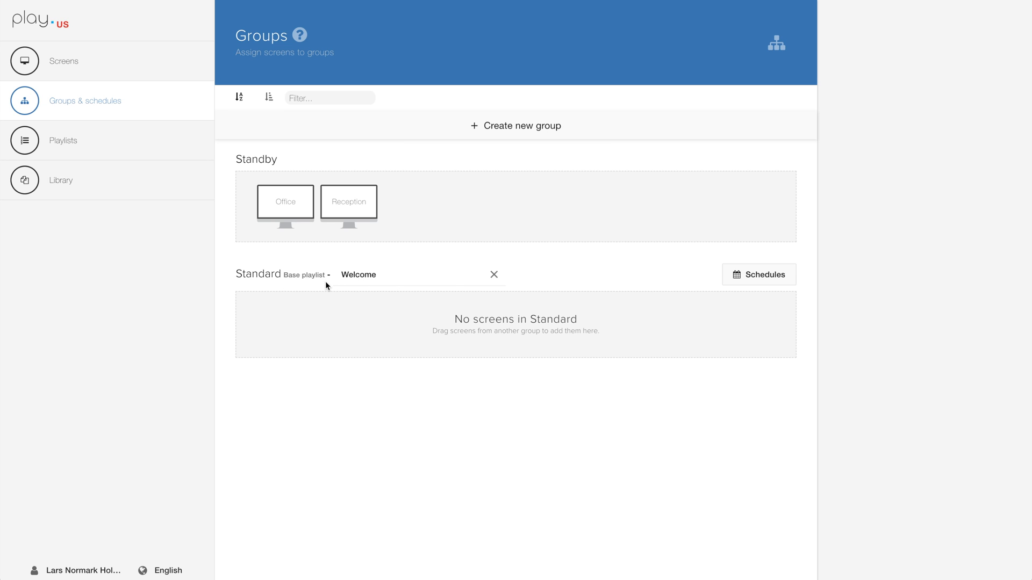
pyautogui.moveTo(354, 257)
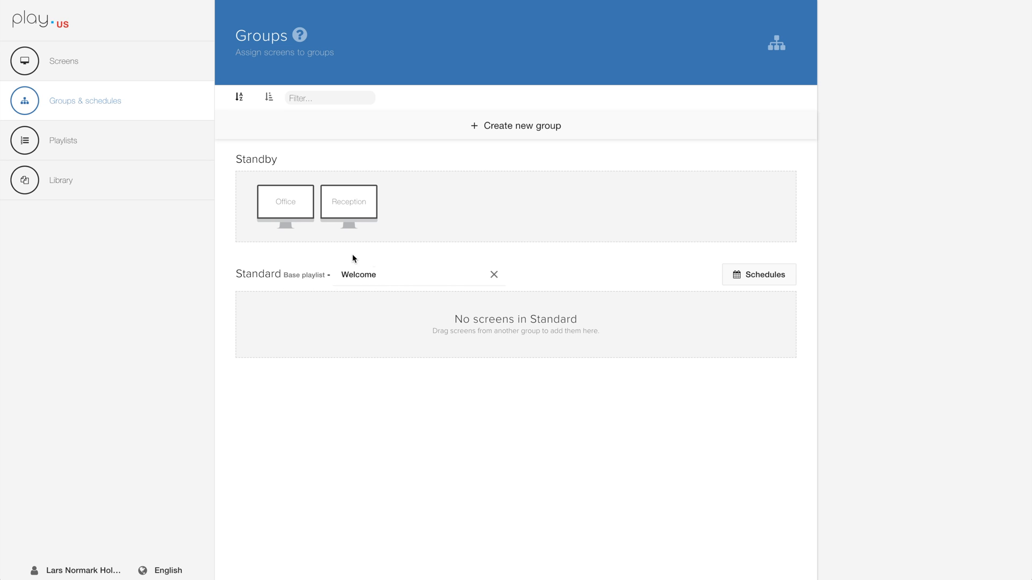
pyautogui.moveTo(377, 303)
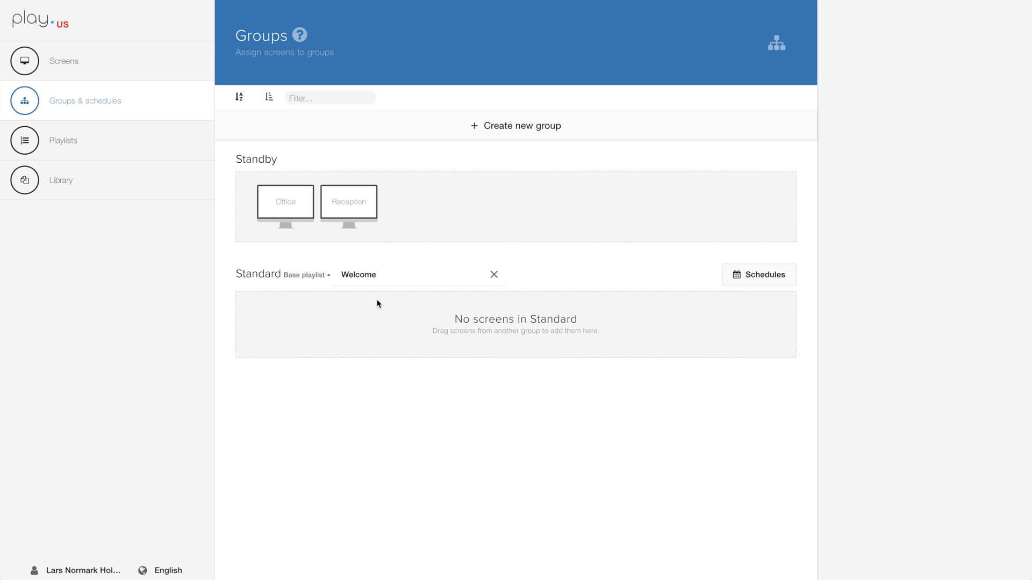
# - Drag the Office and Reception screens from Standby into Standard, then publish the group
pyautogui.moveTo(285, 201); pyautogui.dragTo(295, 209)
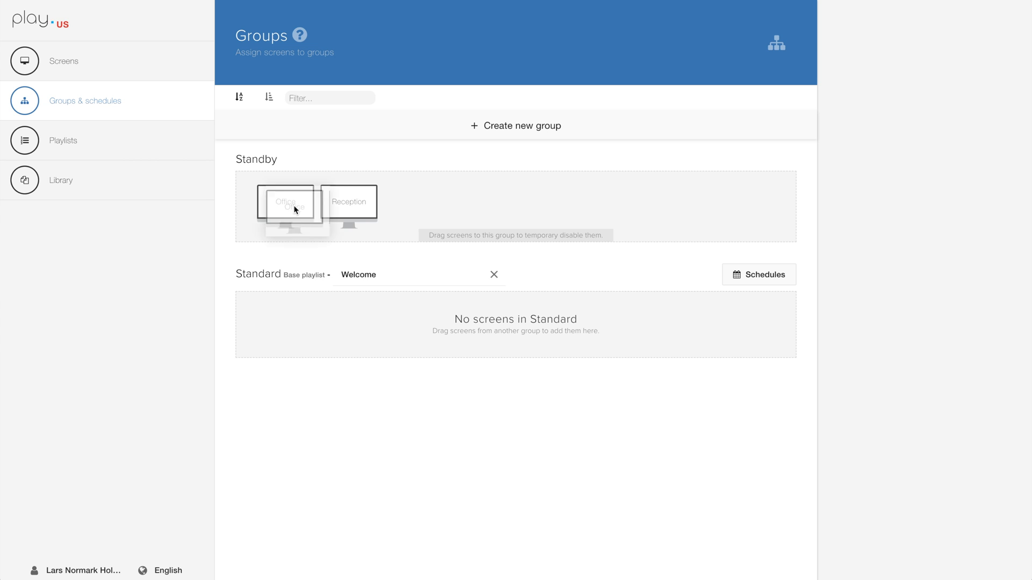
pyautogui.moveTo(287, 207); pyautogui.dragTo(287, 322)
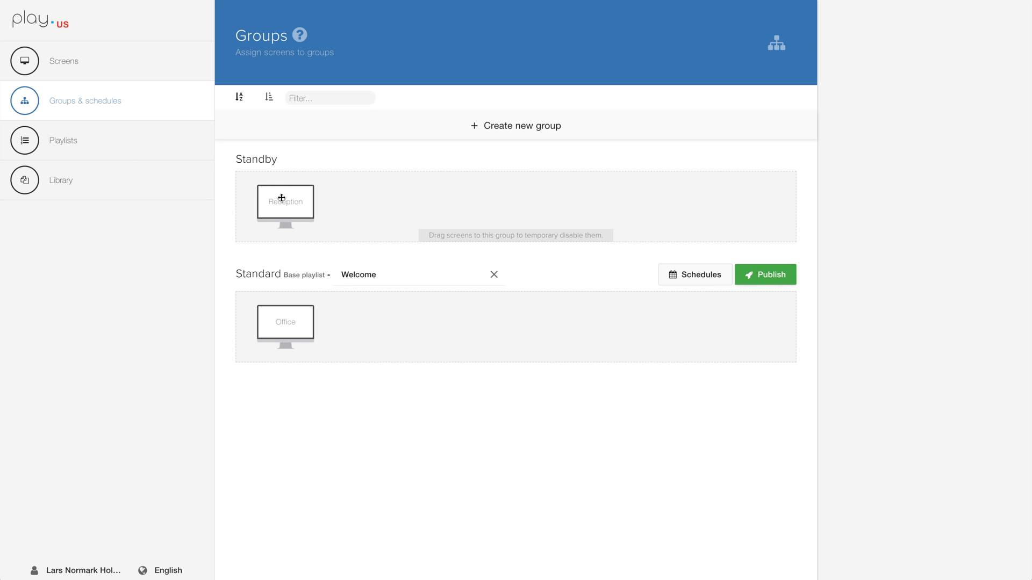
pyautogui.moveTo(285, 200); pyautogui.dragTo(348, 319)
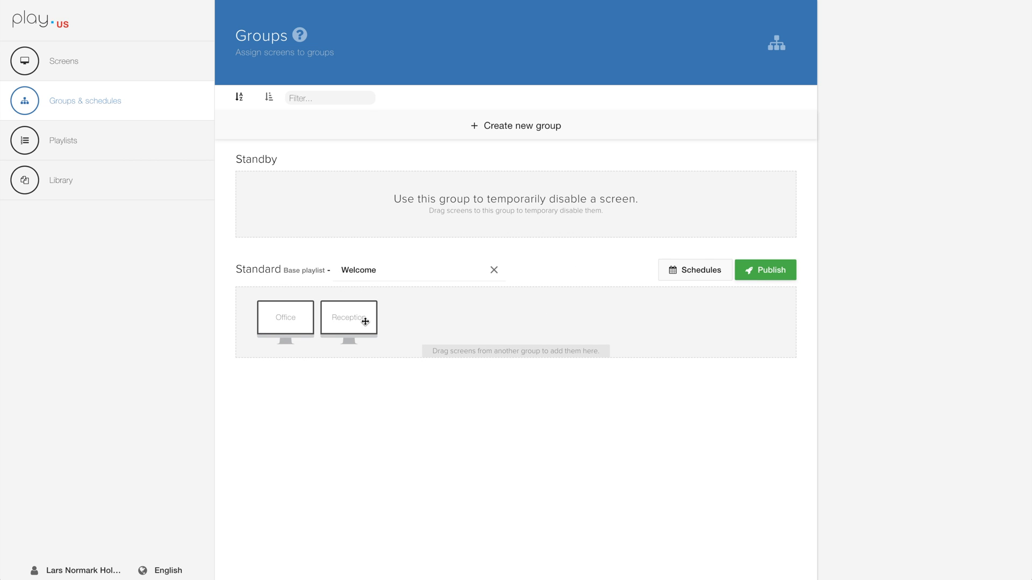
pyautogui.moveTo(765, 315)
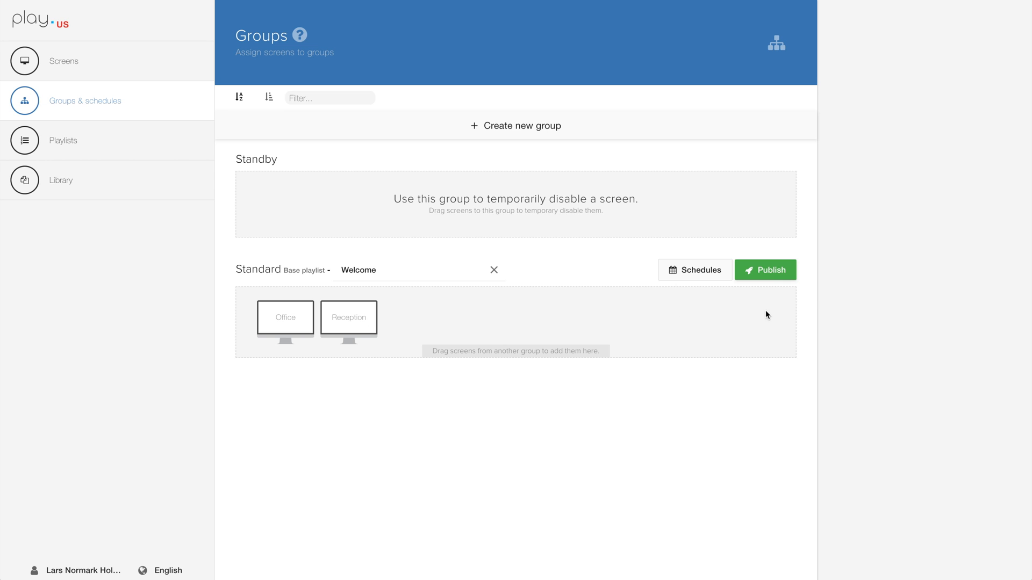
pyautogui.click(765, 270)
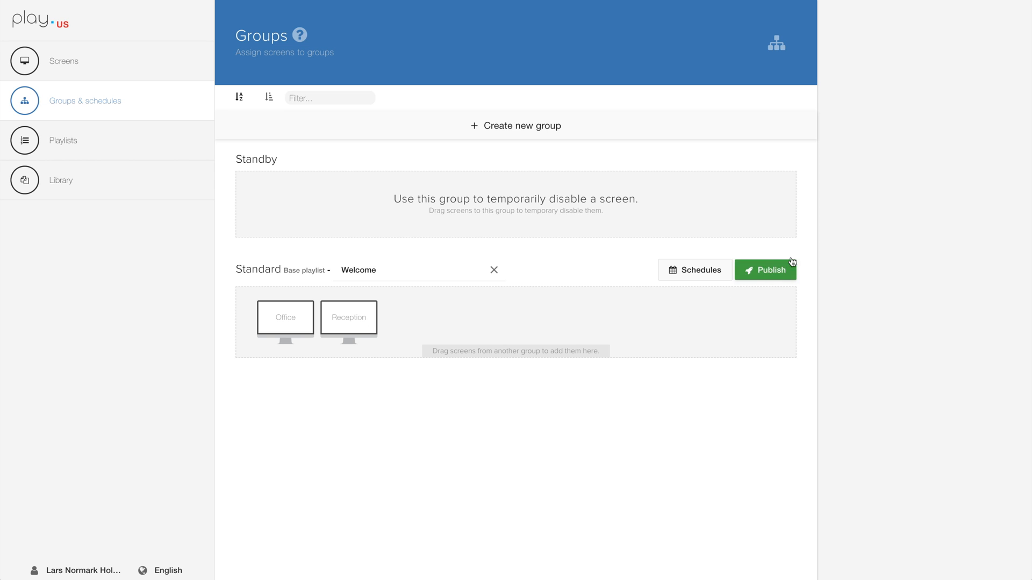
pyautogui.click(765, 270)
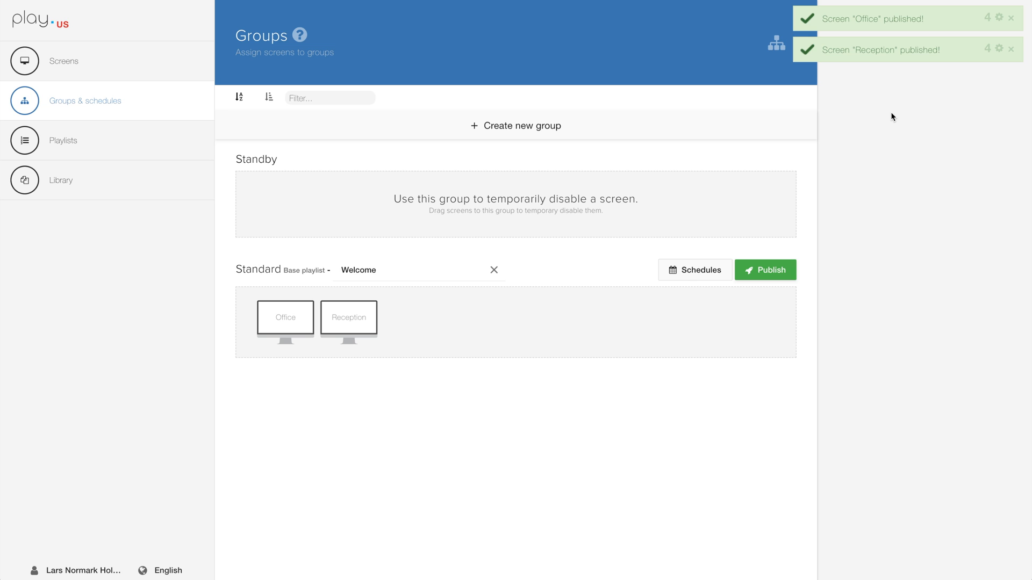
pyautogui.moveTo(998, 76)
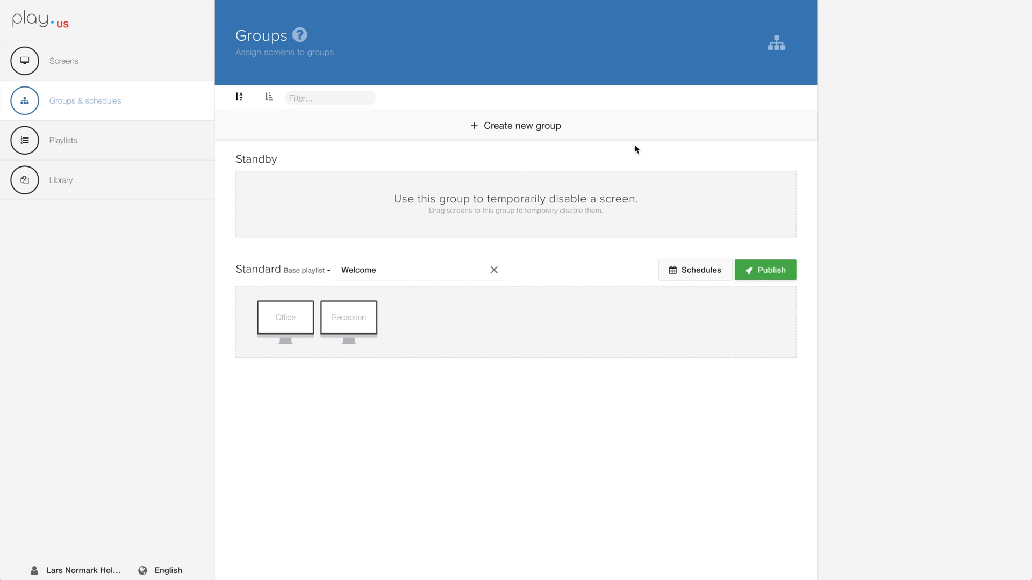
pyautogui.moveTo(513, 129)
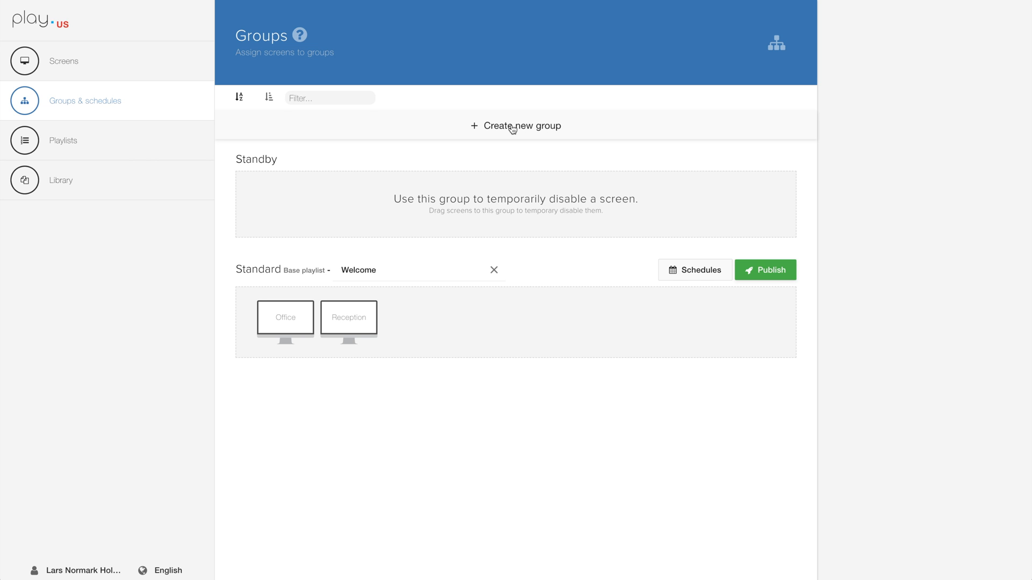
# - Add a group named 'Office' with Office Content selected as base playlist
pyautogui.click(515, 125)
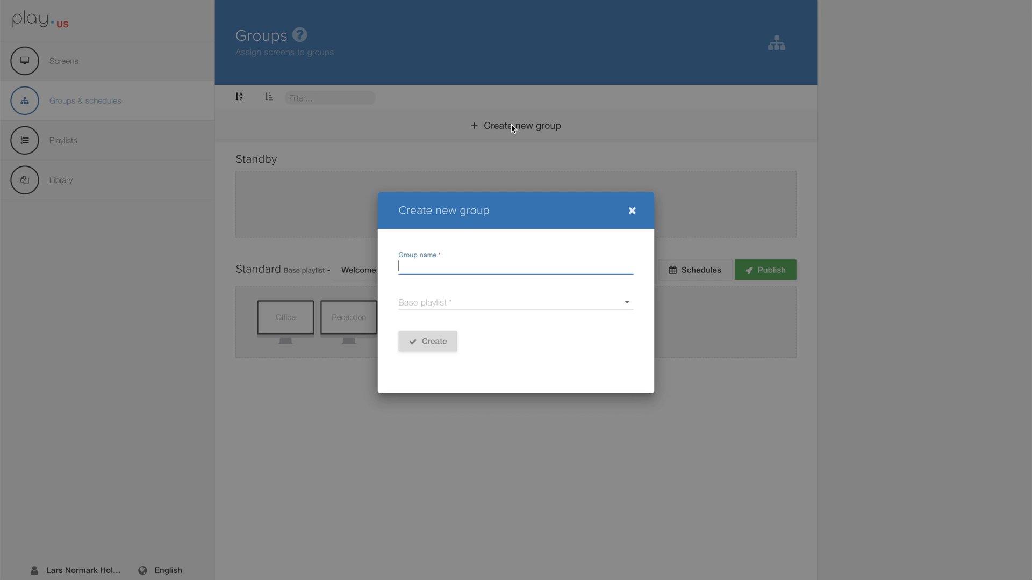
pyautogui.write('O')
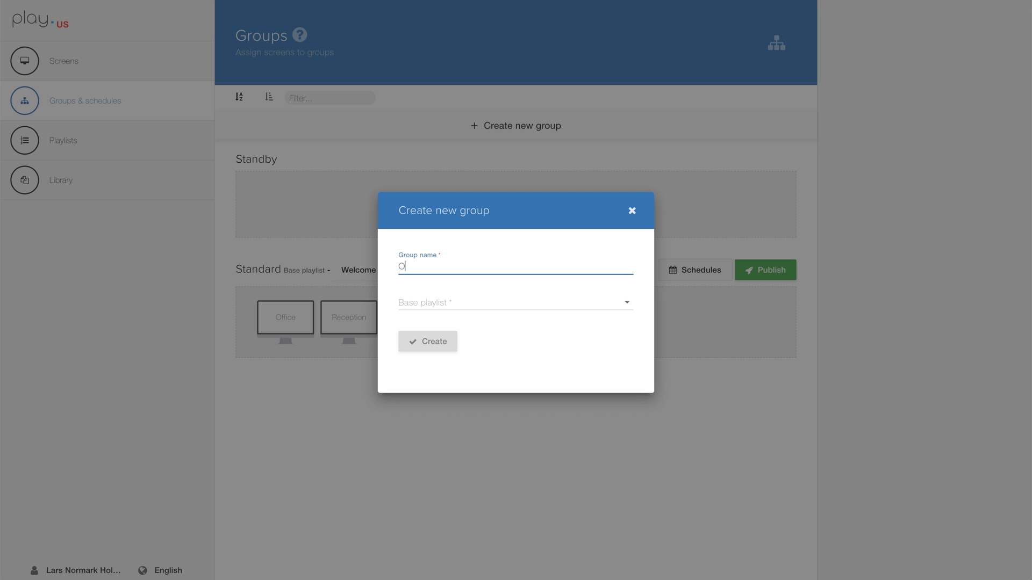
pyautogui.write('ffice')
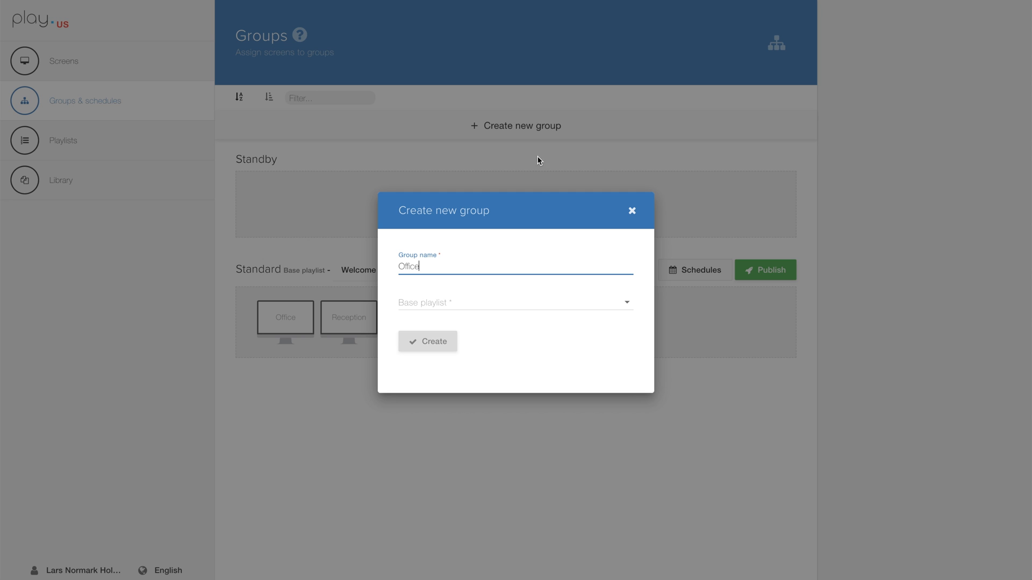
pyautogui.click(513, 302)
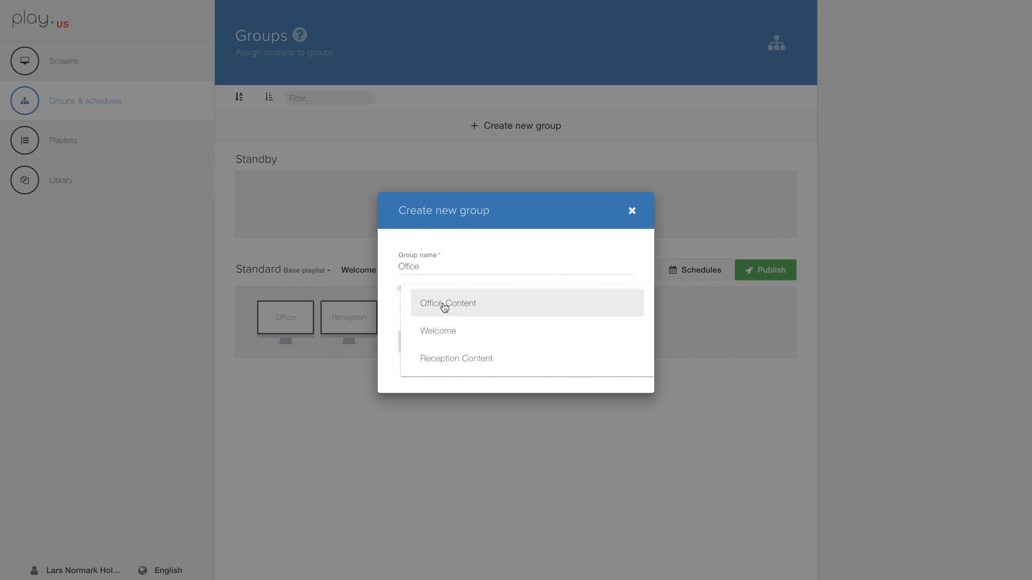
pyautogui.moveTo(408, 309)
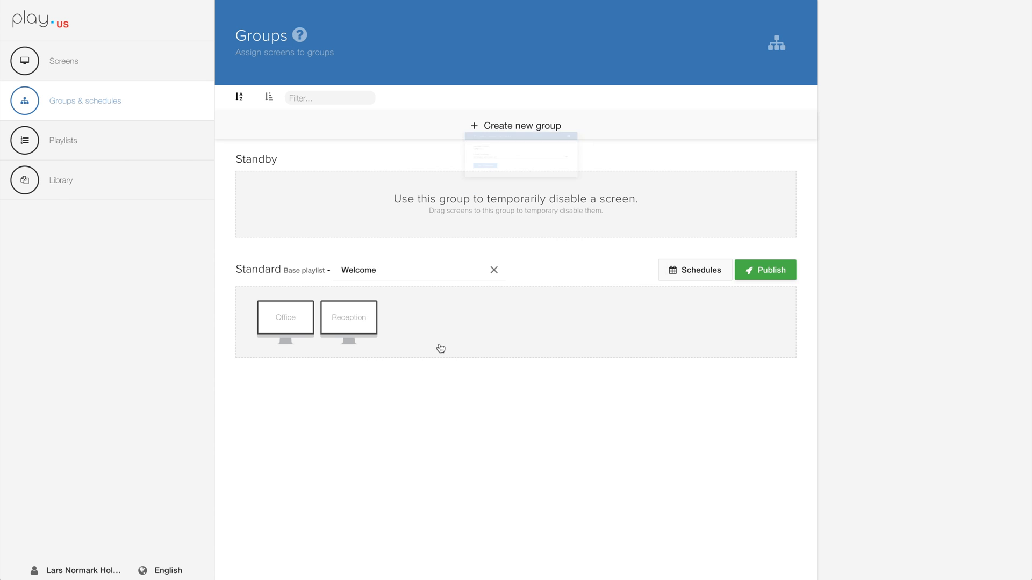
pyautogui.click(522, 126)
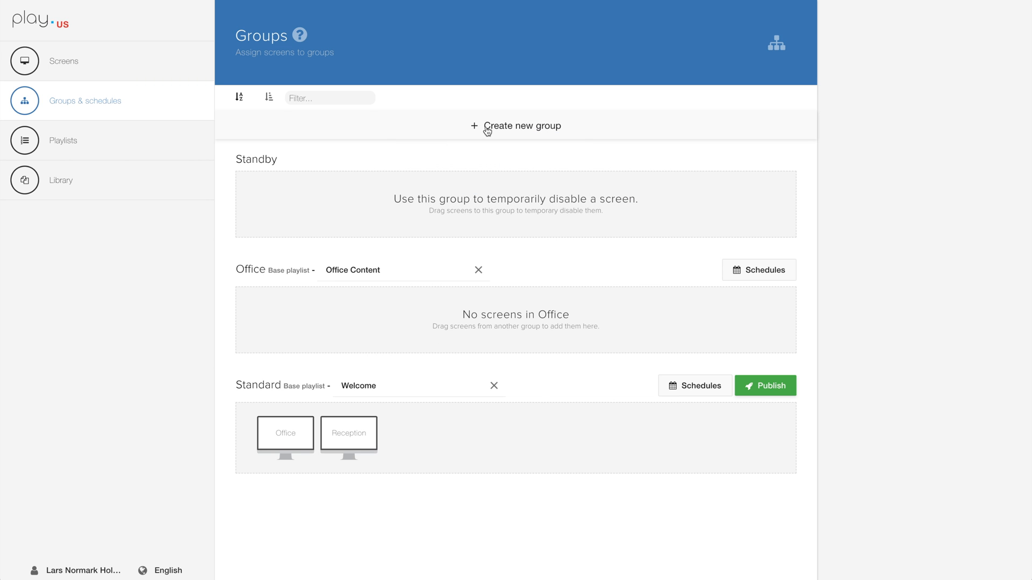
# - Add a group named 'Reception' with Reception Content selected as base playlist
pyautogui.click(521, 126)
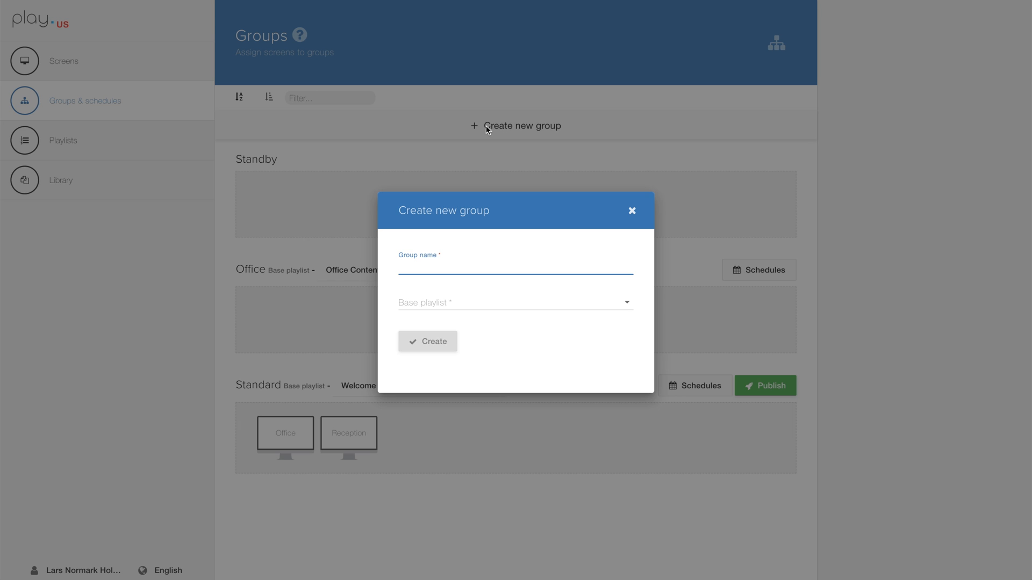
pyautogui.write('Reception')
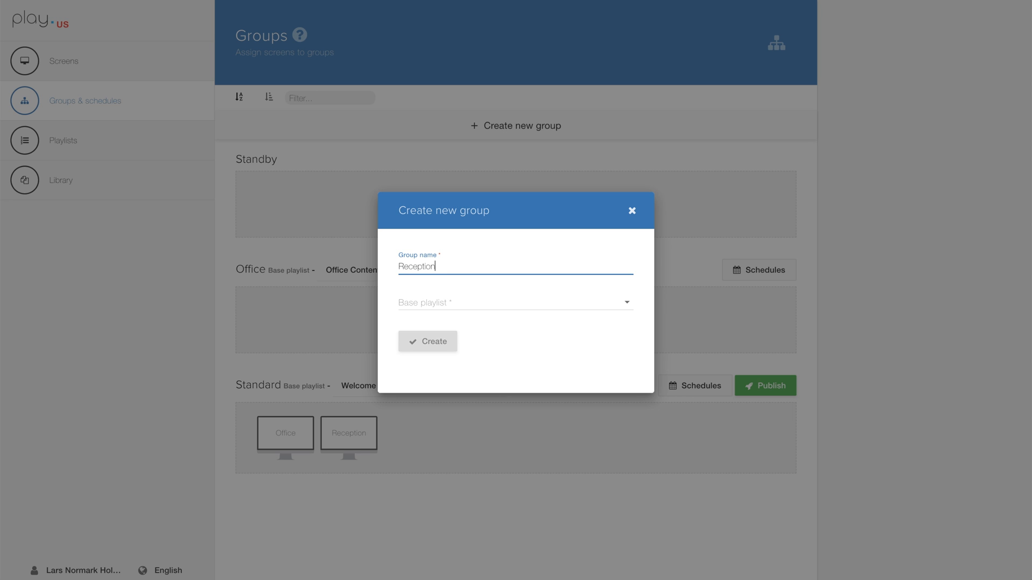
pyautogui.moveTo(478, 305)
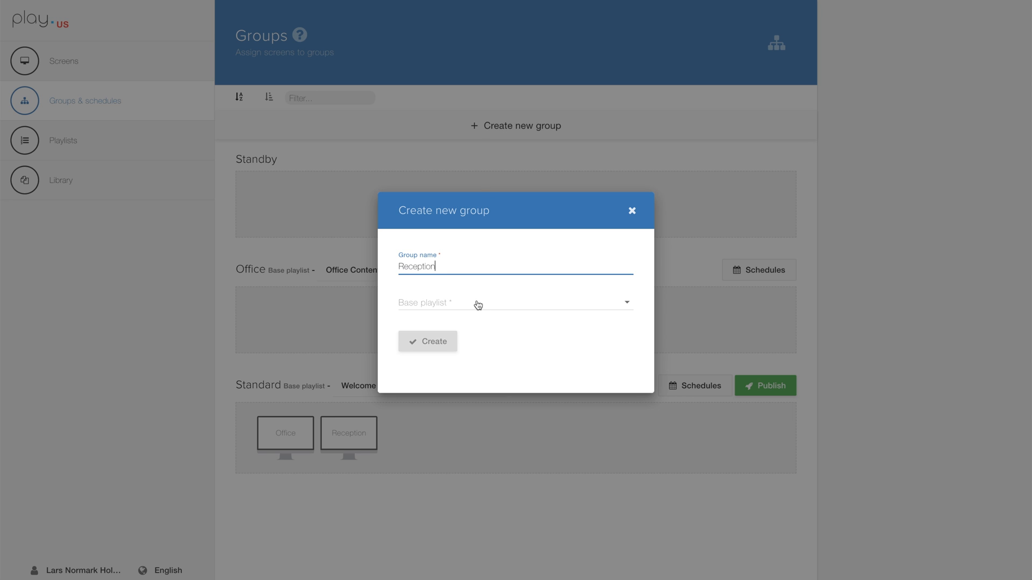
pyautogui.click(515, 302)
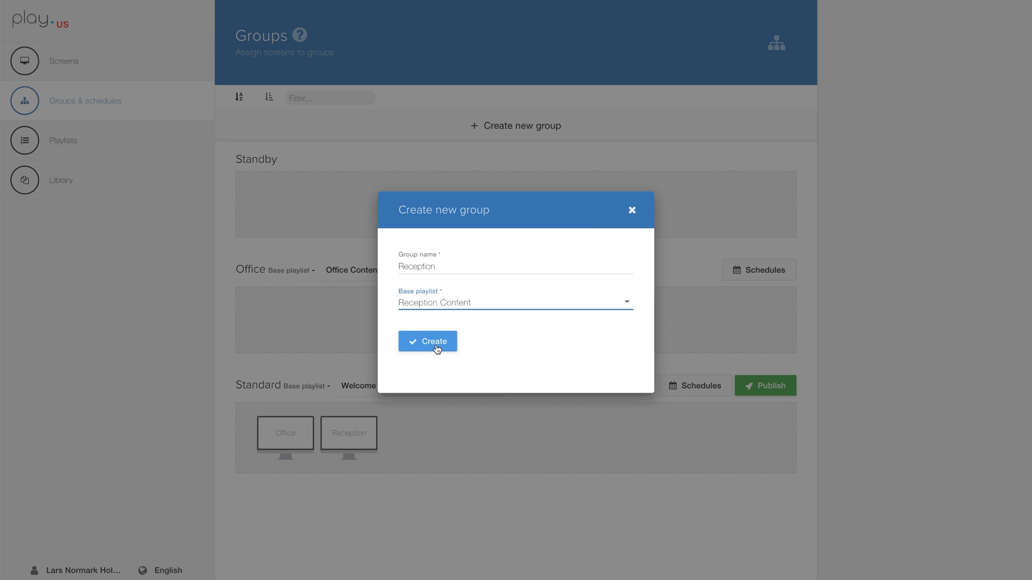
pyautogui.click(427, 340)
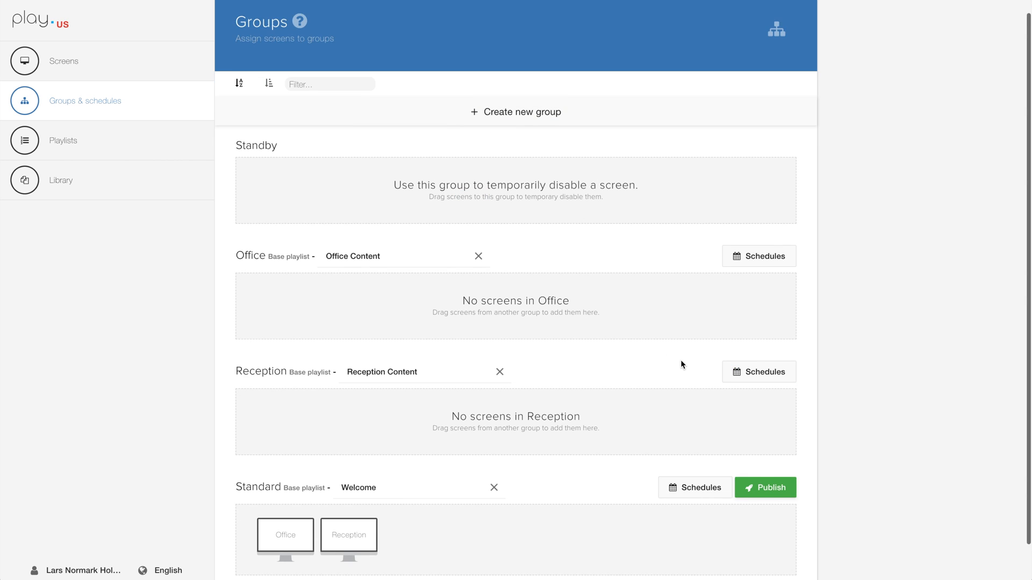
# - Move Office into the Office group and Reception into Reception, then publish both
pyautogui.scroll(-3)
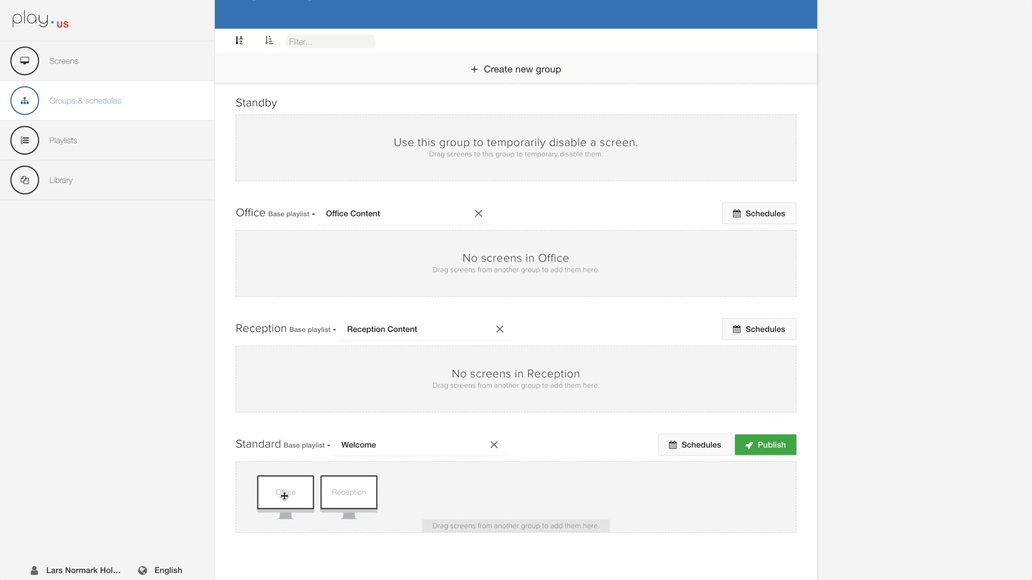
pyautogui.moveTo(285, 493); pyautogui.dragTo(285, 264)
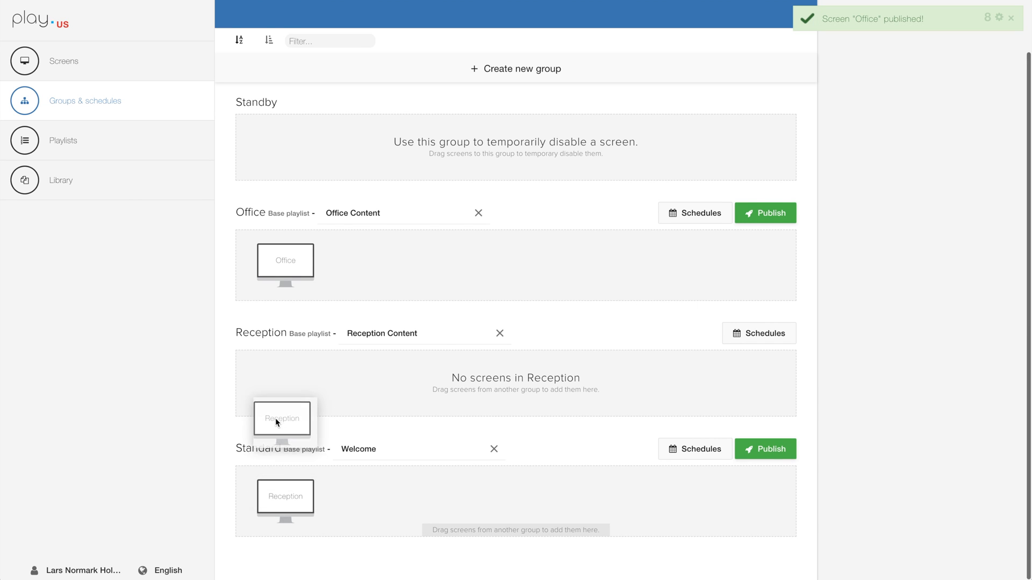
pyautogui.moveTo(282, 419); pyautogui.dragTo(285, 390)
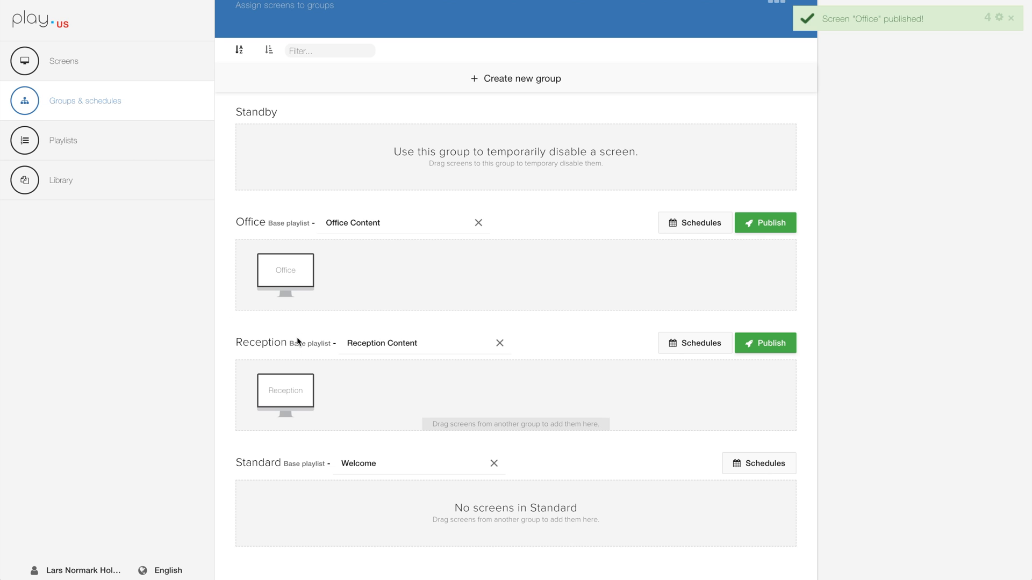
pyautogui.click(765, 342)
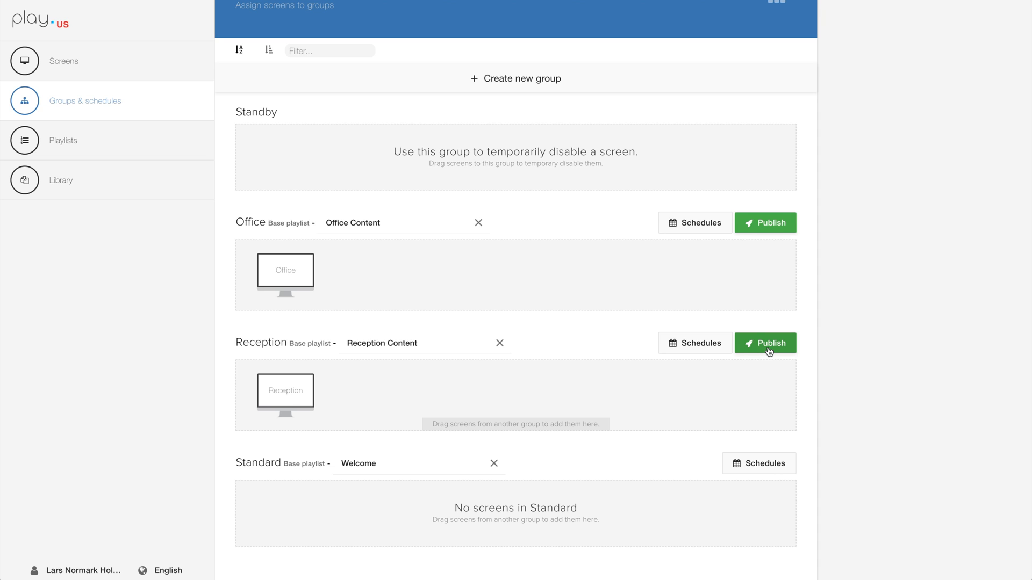
pyautogui.click(764, 343)
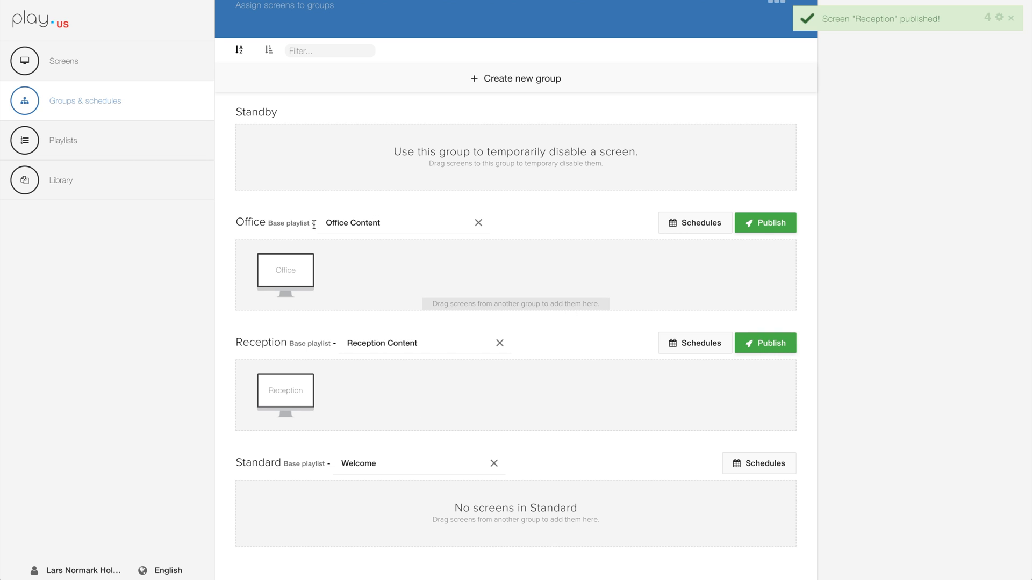
pyautogui.moveTo(392, 246)
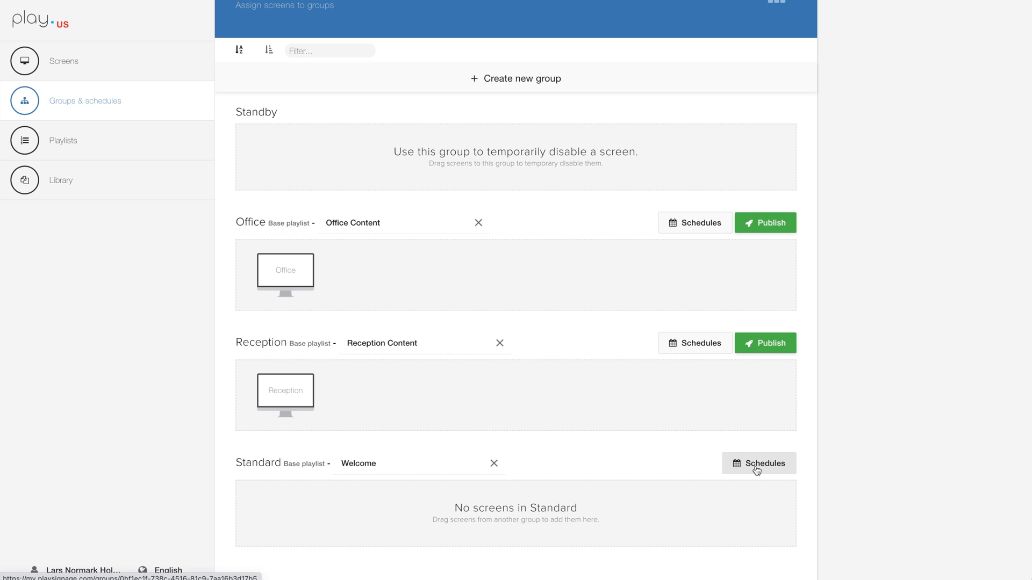
# - Open Schedules on the Standard group to see its settings page
pyautogui.click(759, 463)
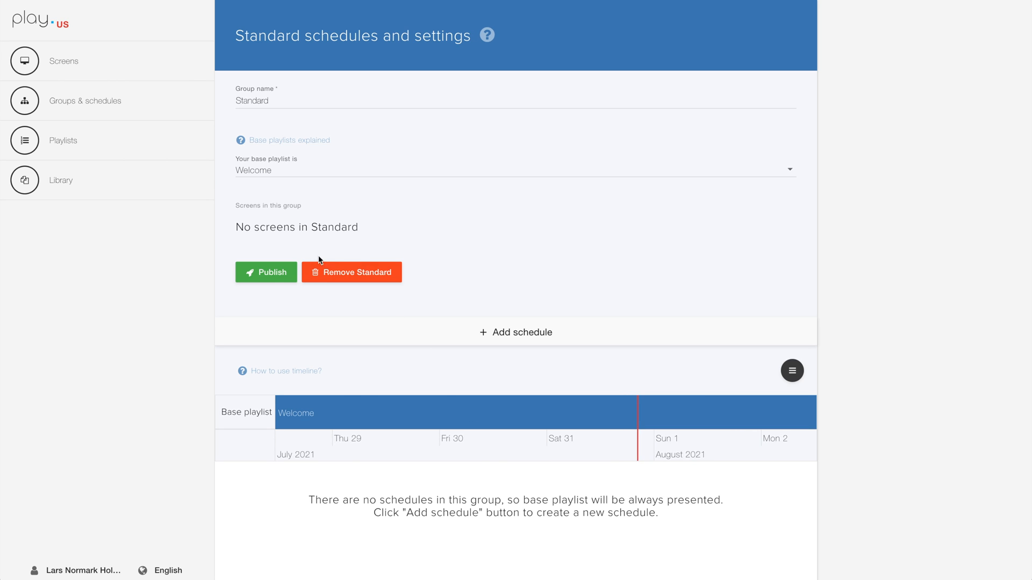
pyautogui.moveTo(373, 276)
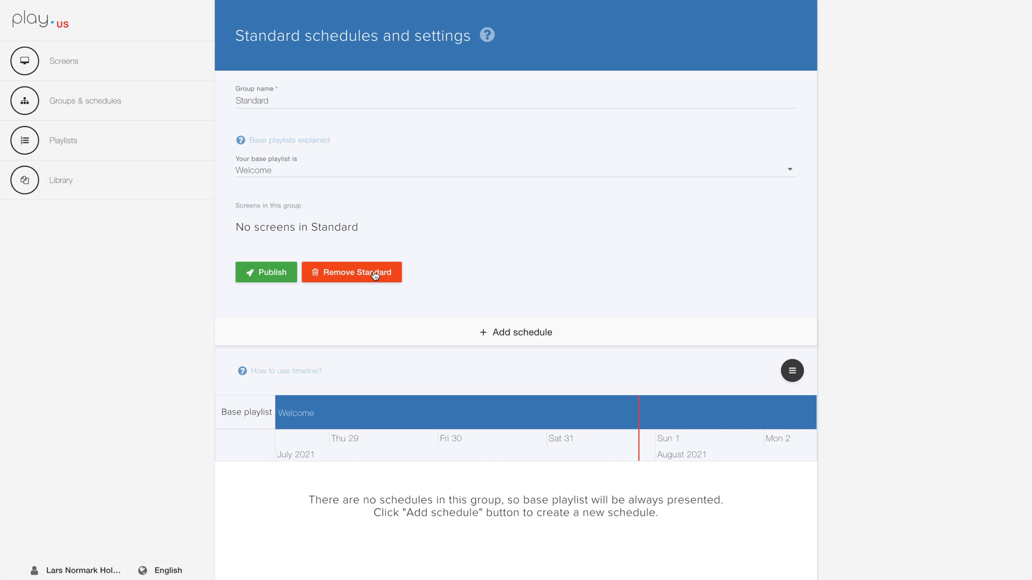